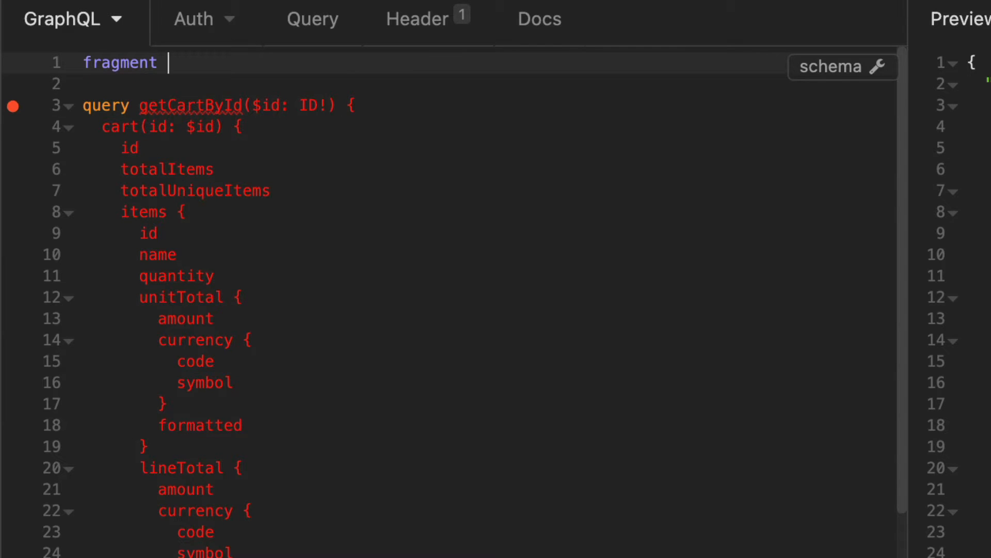
Write 'fragment moneyFields on Money {' holding amount, currency code and symbol, and formatted, then send
{"action": "type", "text": "money"}
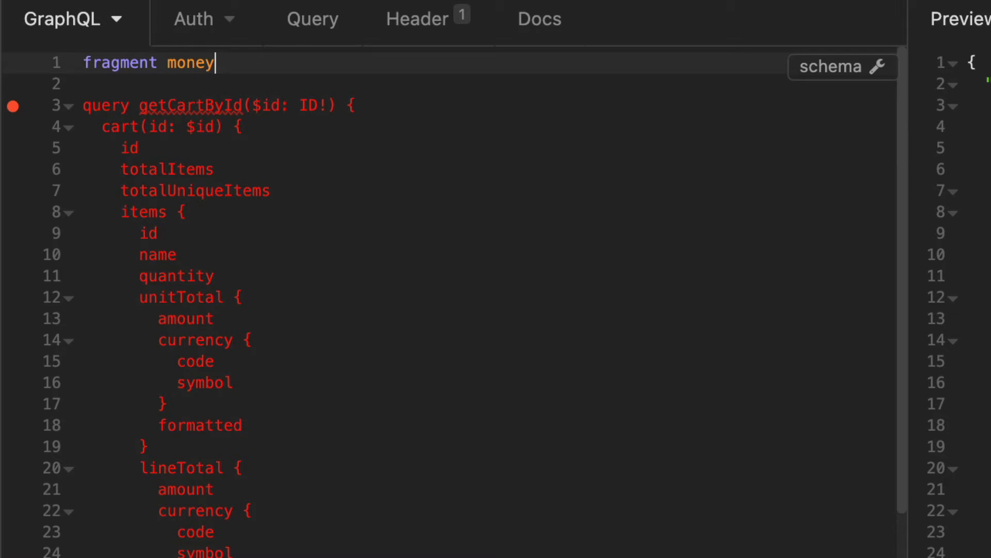
{"action": "type", "text": "Fields on"}
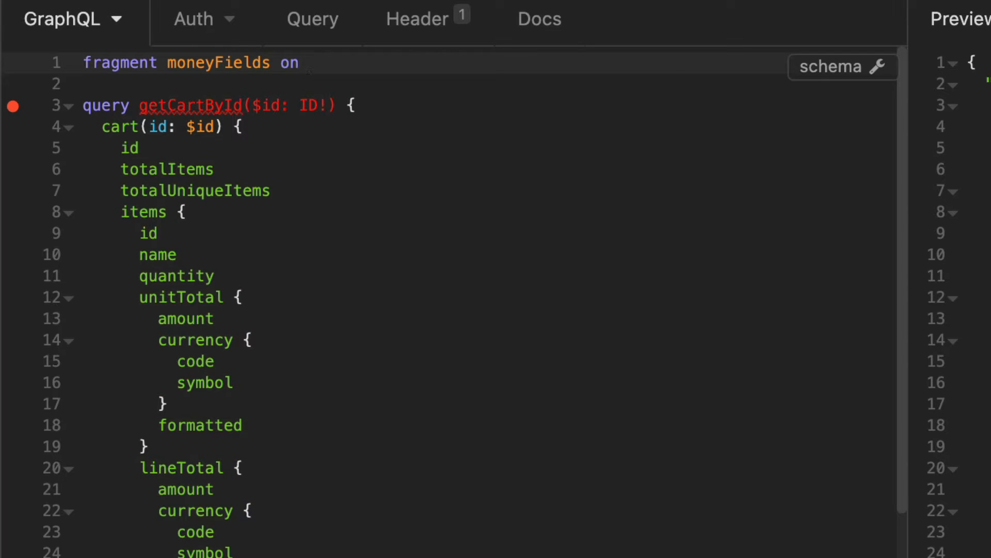
{"action": "type", "text": "Money"}
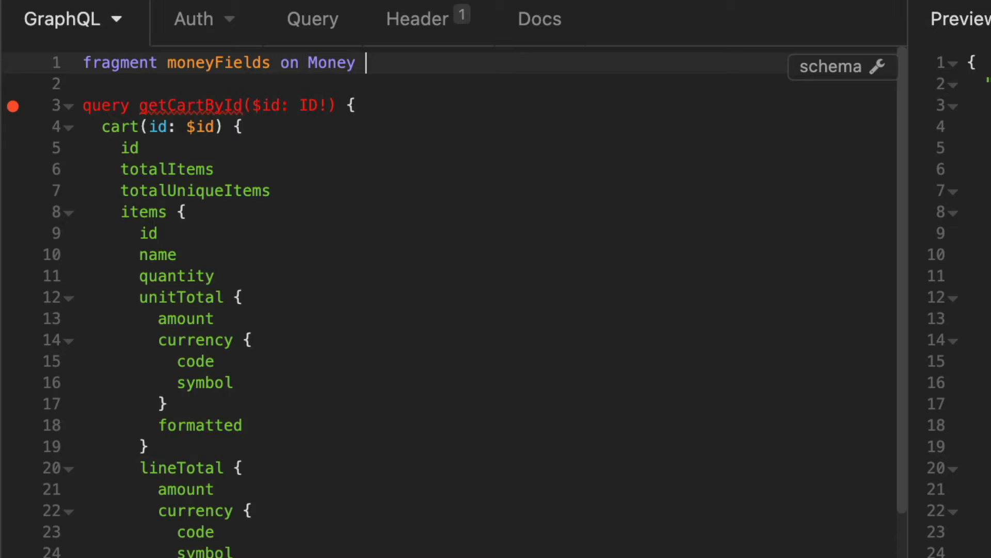
{"action": "type", "text": "{"}
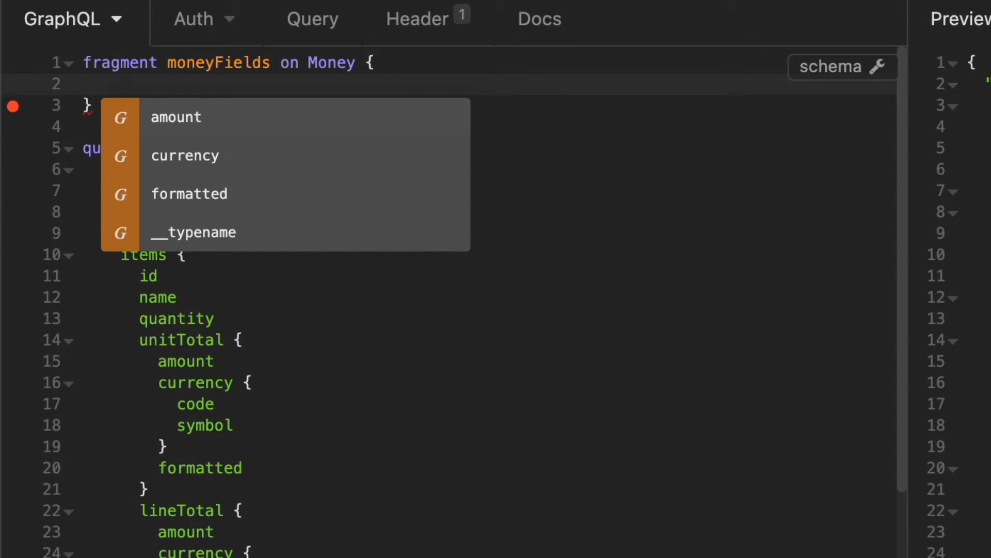
{"action": "left_click", "coordinate": [176, 117]}
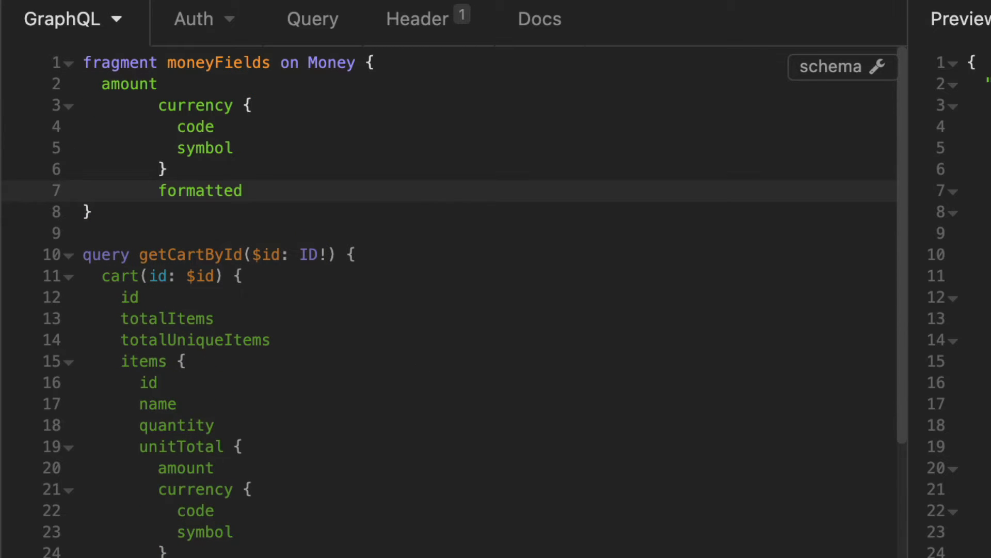
{"action": "left_click", "coordinate": [468, 65]}
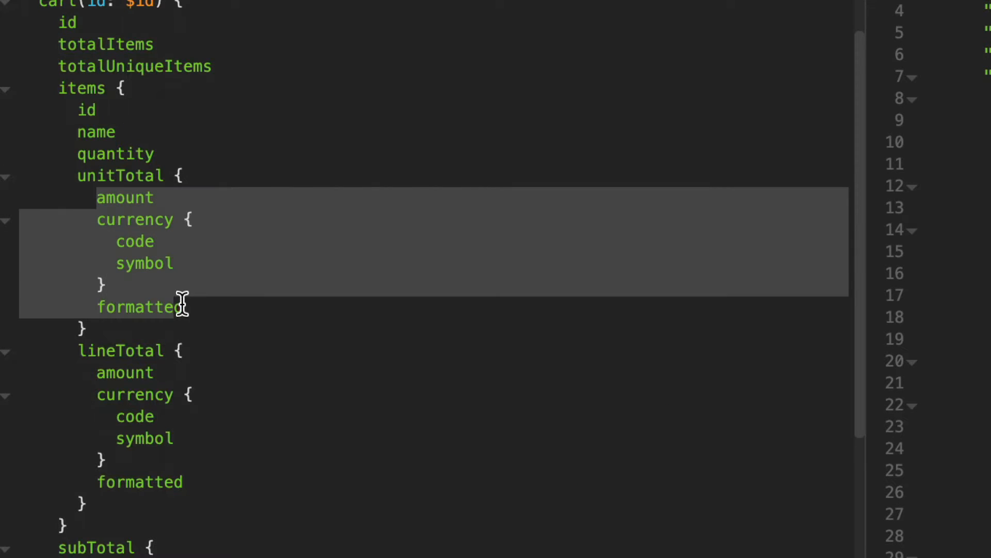
Spread ...moneyFields in unitTotal, lineTotal and subTotal and resend the cart query
{"action": "type", "text": "...moneyFields"}
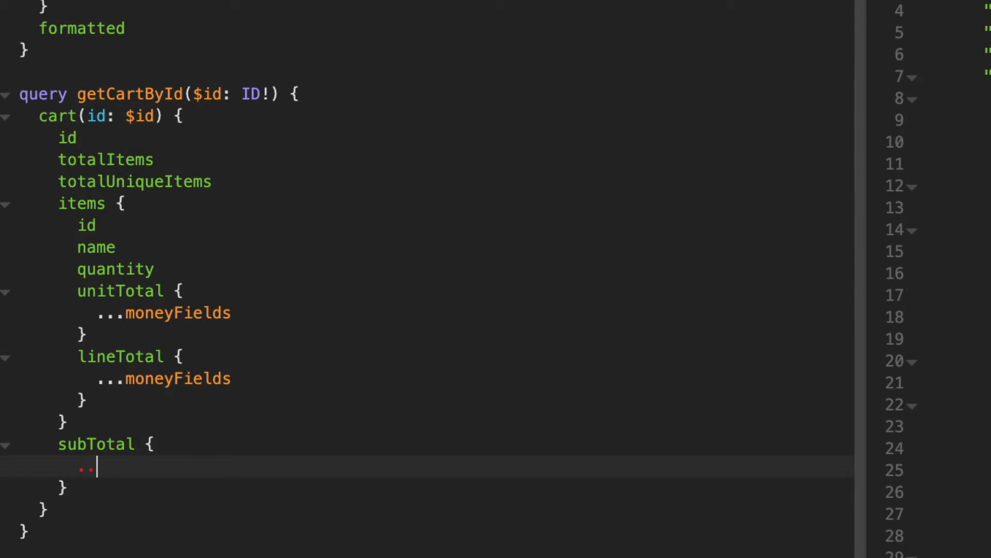
{"action": "left_click", "coordinate": [468, 65]}
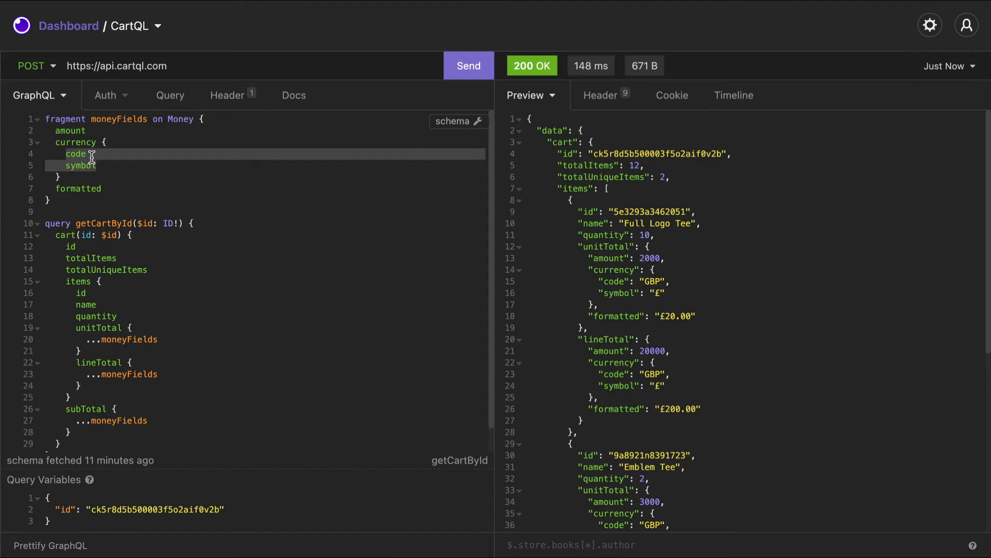
Spread ...currencyFields in moneyFields' currency and define 'fragment currencyFields on Currency' with code and symbol, then send
{"action": "type", "text": "...currencyFields"}
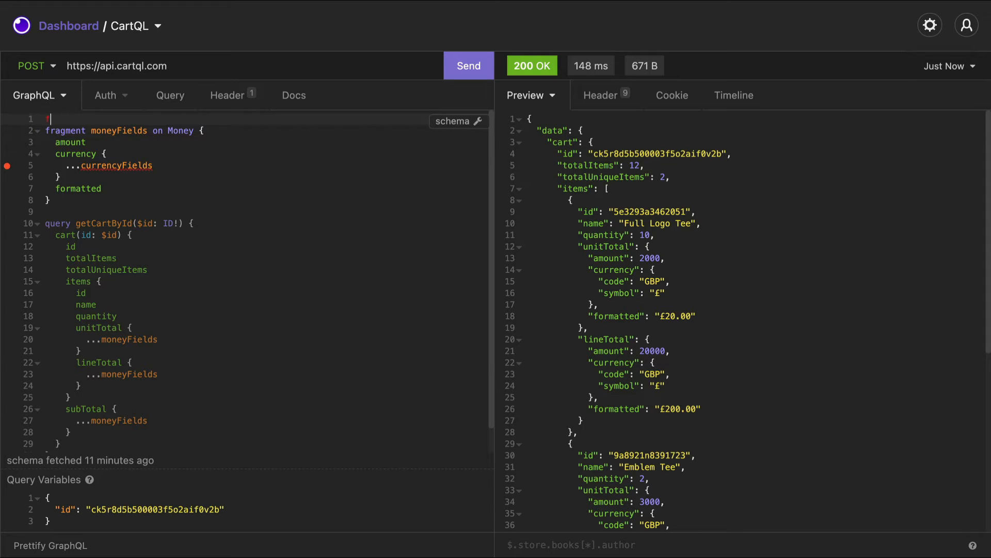
{"action": "type", "text": "fragment currencyFields on Curr"}
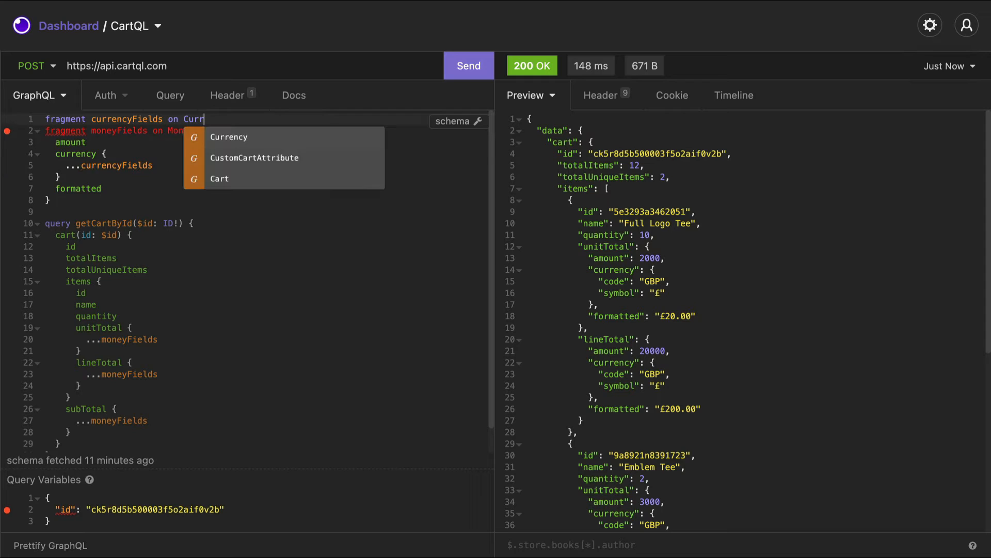
{"action": "left_click", "coordinate": [229, 137]}
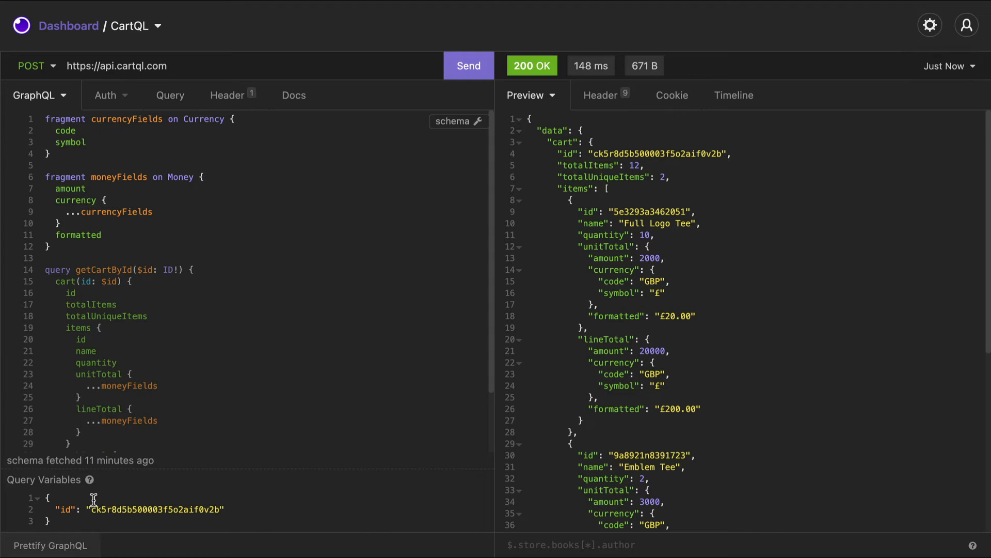
{"action": "left_click", "coordinate": [467, 65]}
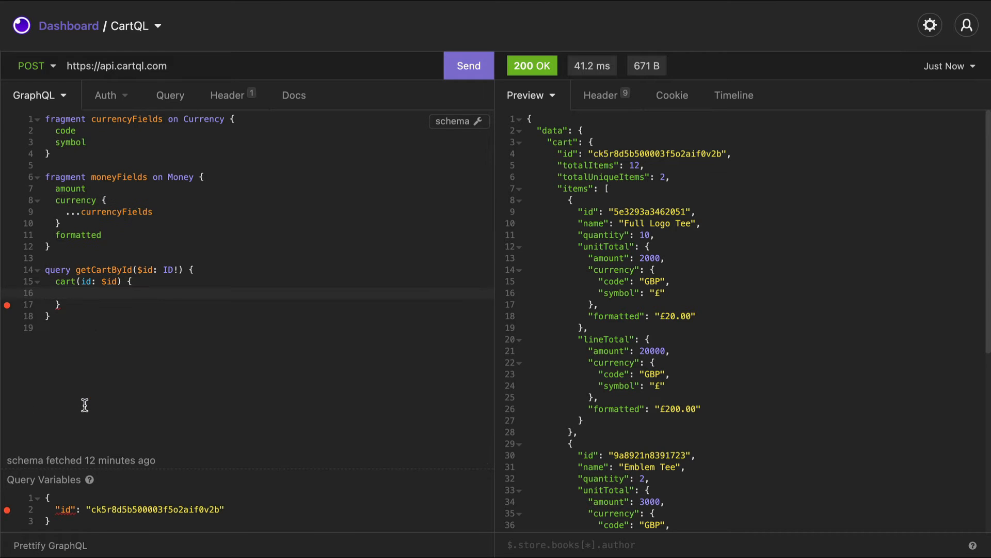
Wrap the cart fields in 'fragment cartInfo on Cart' and spread ...cartInfo inside cart(id: $id)
{"action": "type", "text": "fragment cart"}
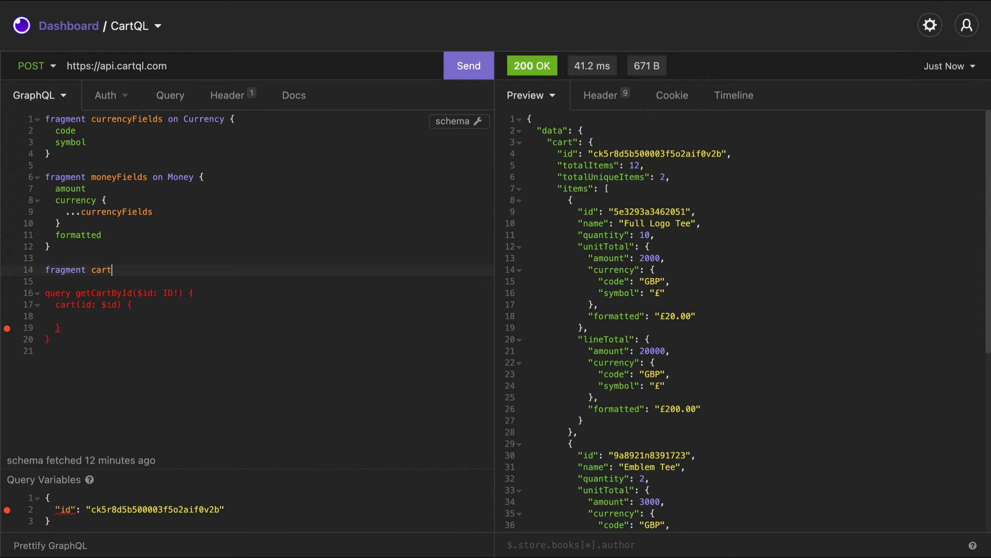
{"action": "type", "text": "Info on Cart {"}
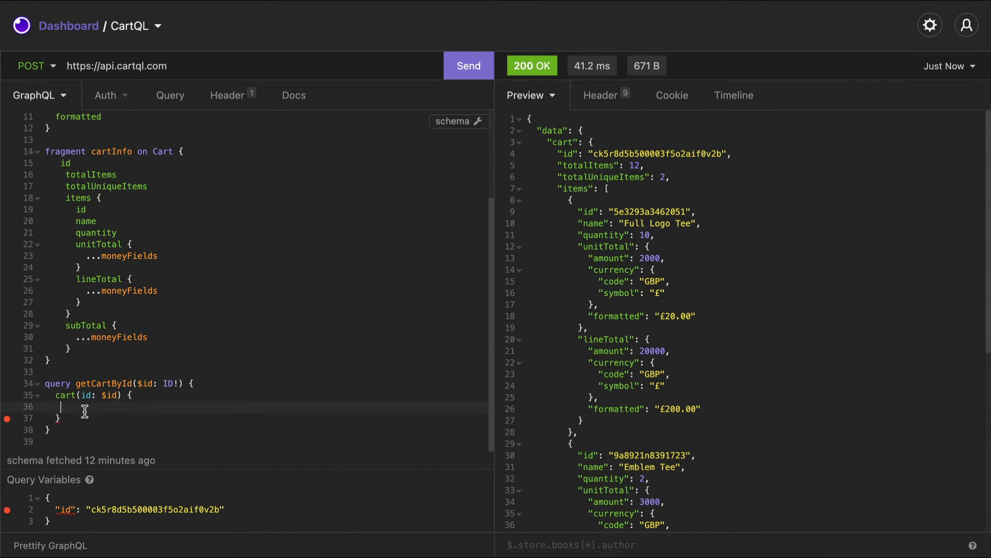
{"action": "type", "text": "...cartInfo"}
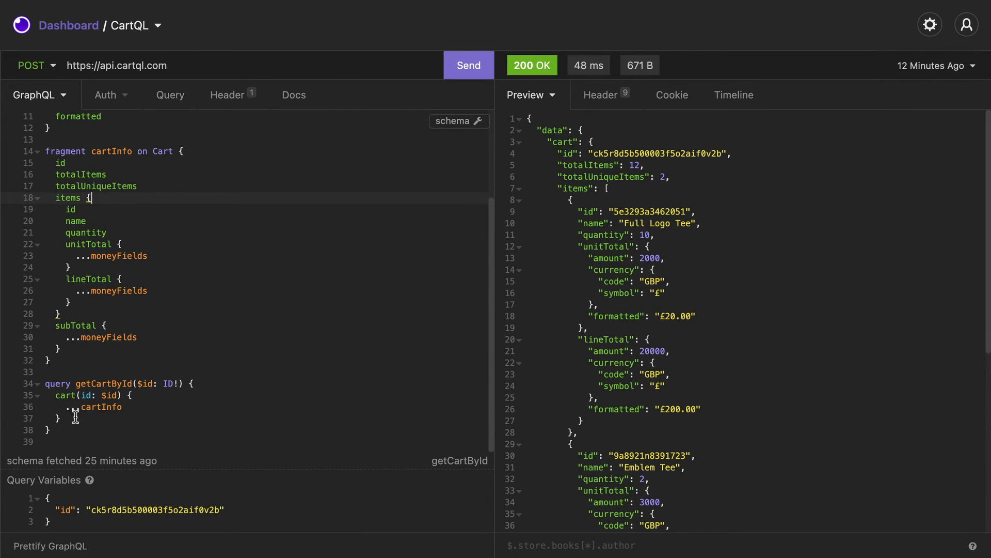
Add the alias basket: cart(id: "test") { ...cartInfo } below cart
{"action": "type", "text": "basket:"}
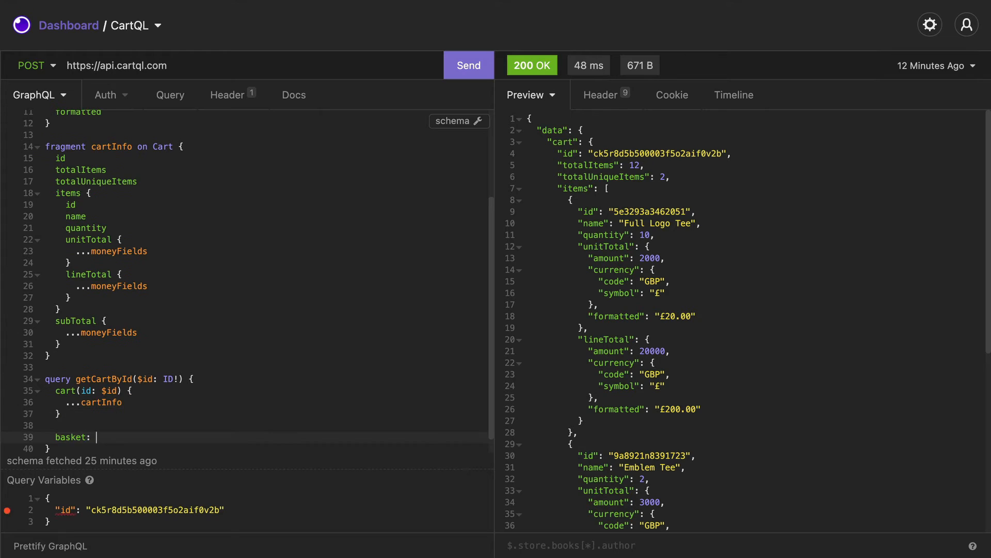
{"action": "type", "text": "cart(id: \"test\") {"}
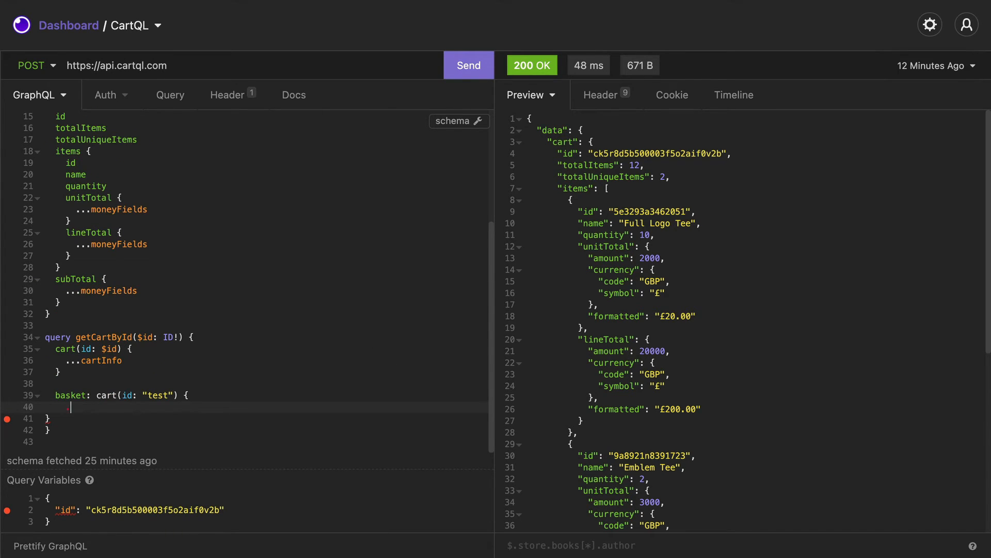
{"action": "type", "text": "...cartInfo"}
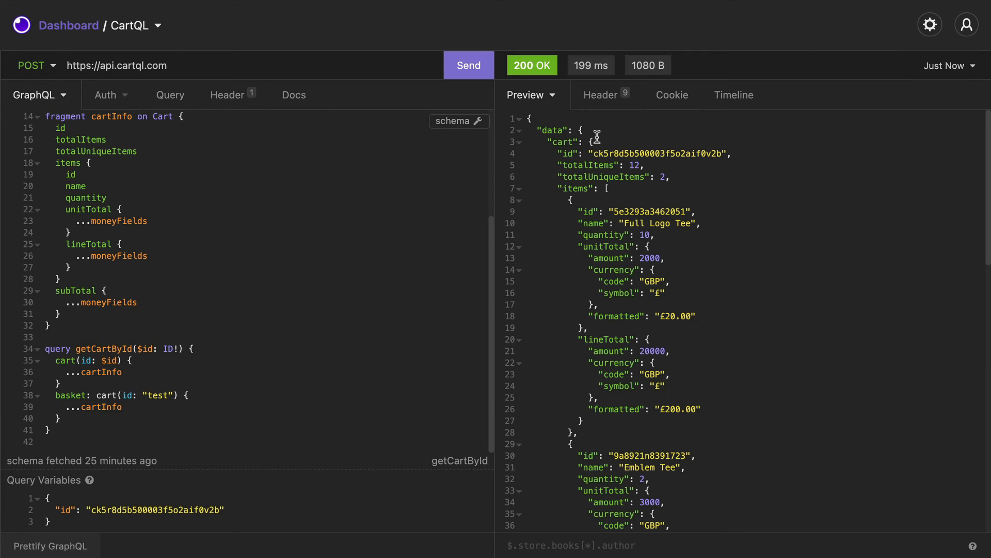
{"action": "scroll", "scroll_direction": "down", "scroll_amount": 3}
{"action": "type", "text": "Query"}
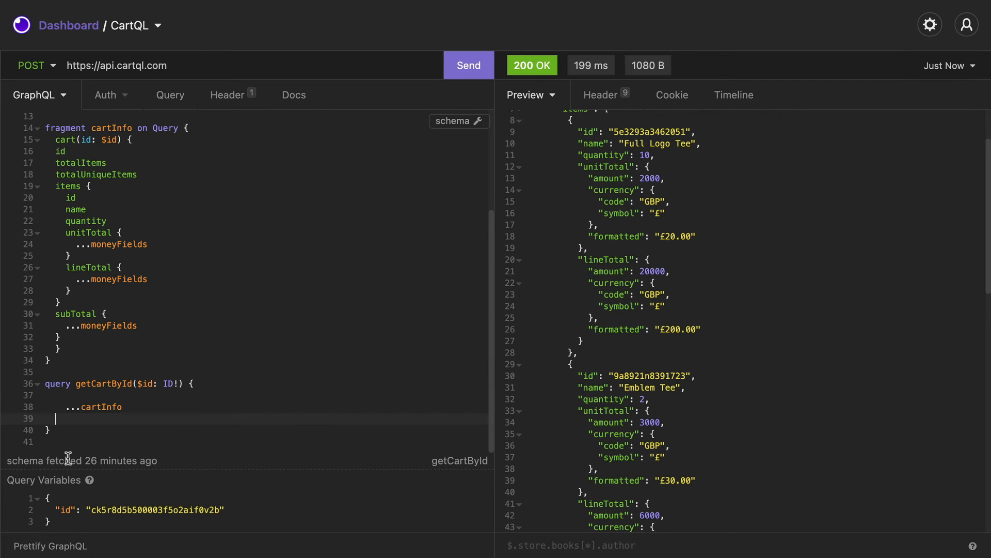
Send getCartById with only cart(id: $id) { ...cartInfo } remaining
{"action": "left_click", "coordinate": [467, 65]}
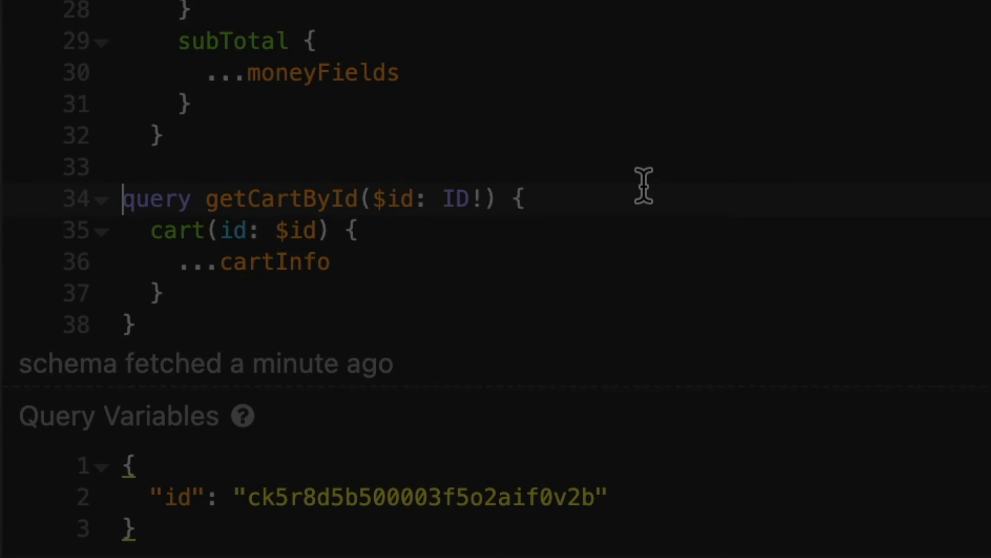
Write mutation addItem($cartId: ID!) adding item "new-item-id", name "New product", price 1000
{"action": "type", "text": "mutation addItem($cartId:"}
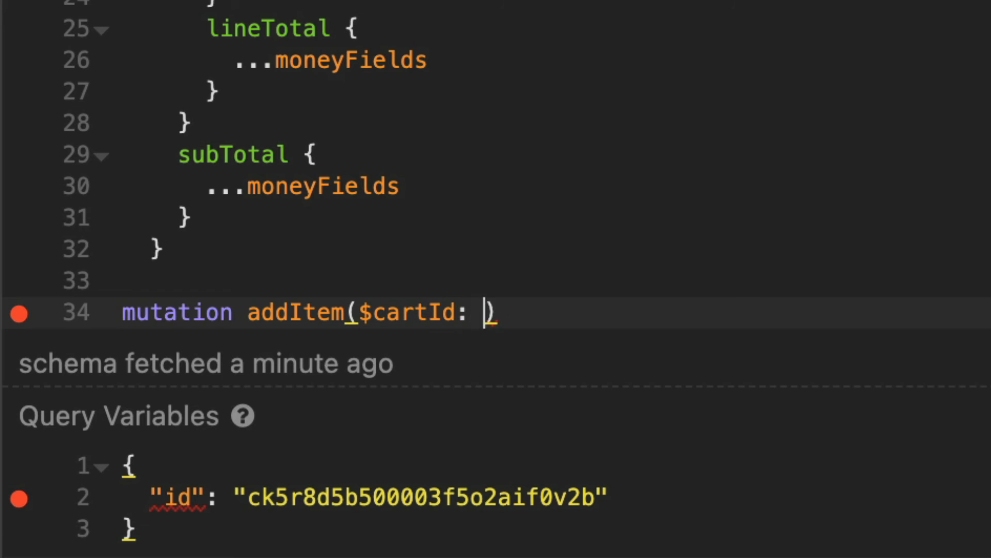
{"action": "type", "text": "ID!) {"}
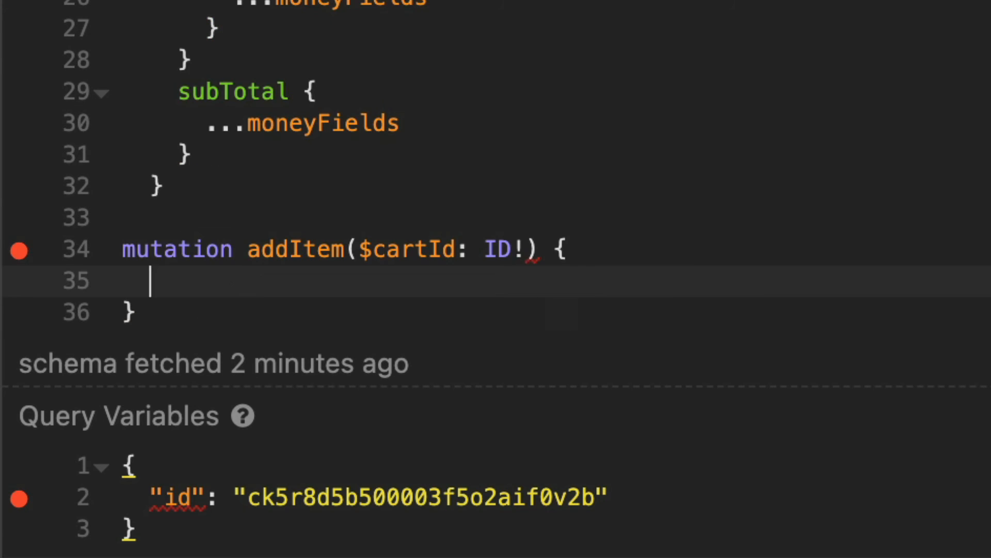
{"action": "type", "text": "addItem(input: {"}
{"action": "type", "text": "cartId: $cart"}
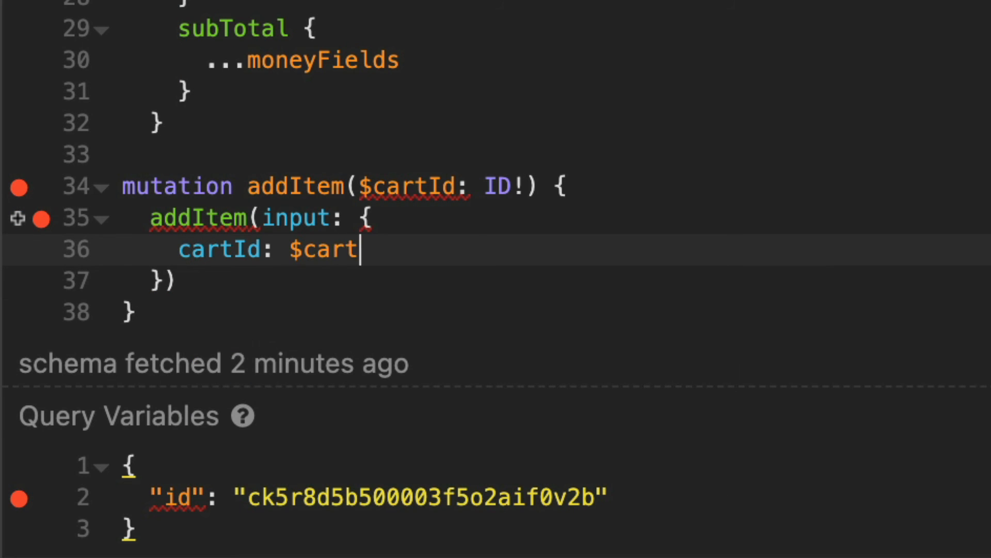
{"action": "type", "text": "Id,"}
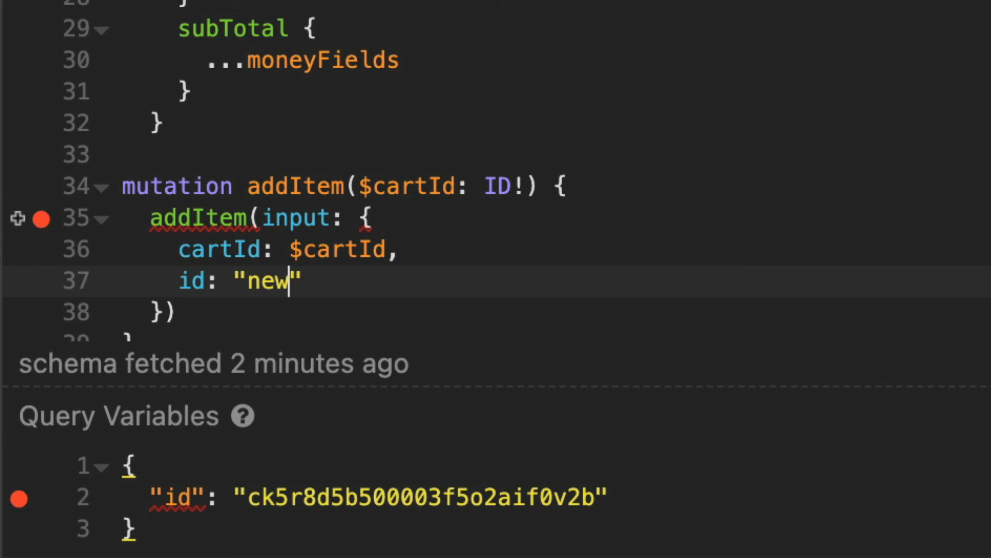
{"action": "type", "text": "-item-id"}
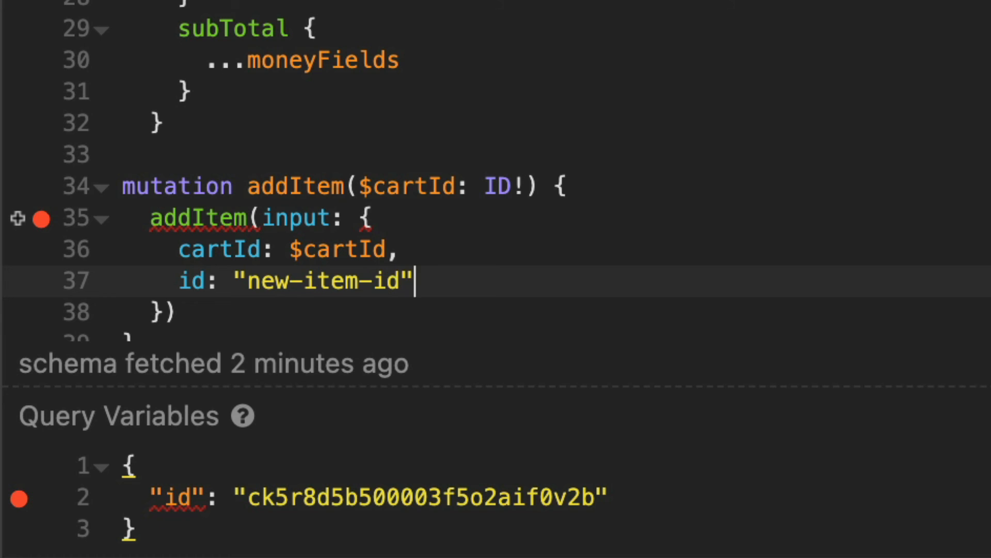
{"action": "type", "text": ","}
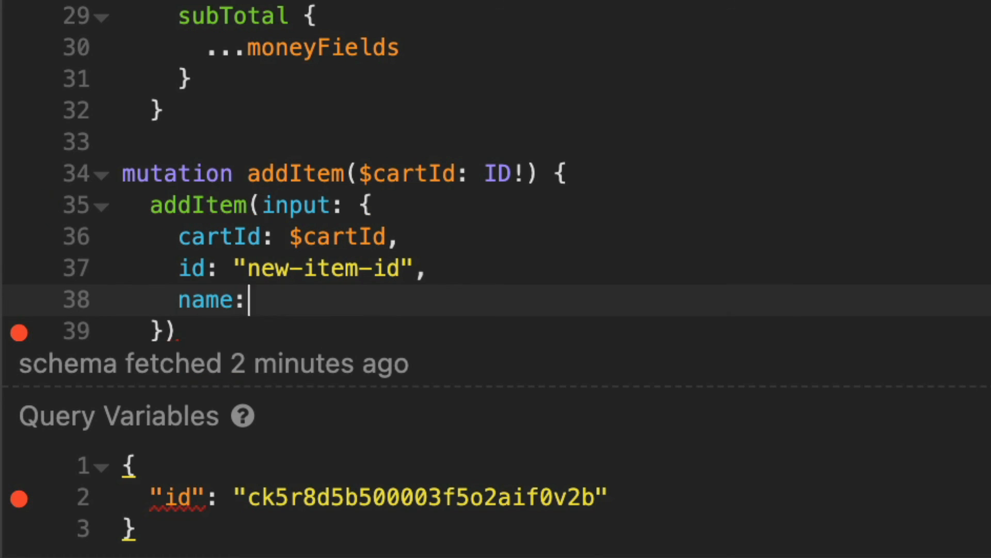
{"action": "type", "text": "\"New product\","}
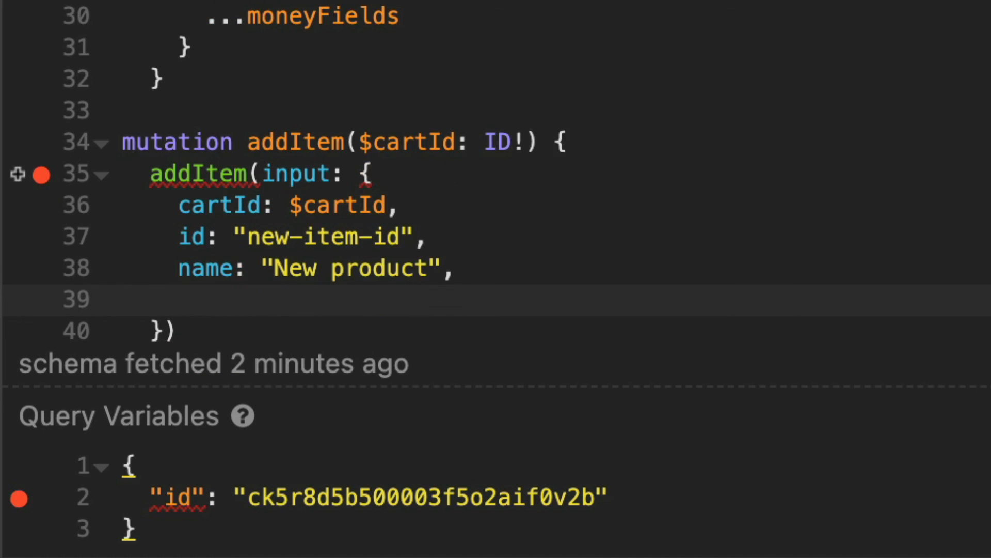
{"action": "type", "text": "price: 1000"}
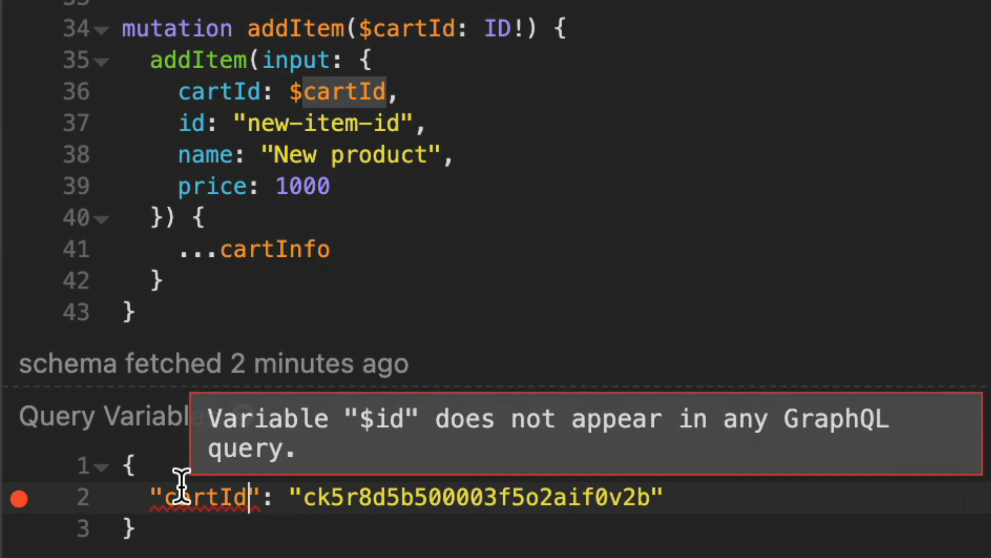
Send the addItem mutation with the cartId variable
{"action": "left_click", "coordinate": [470, 65]}
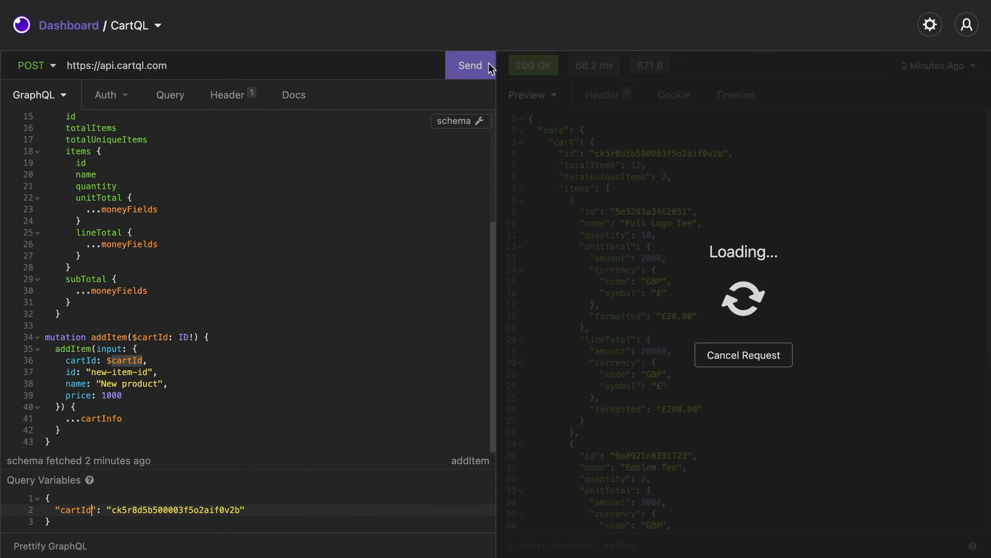